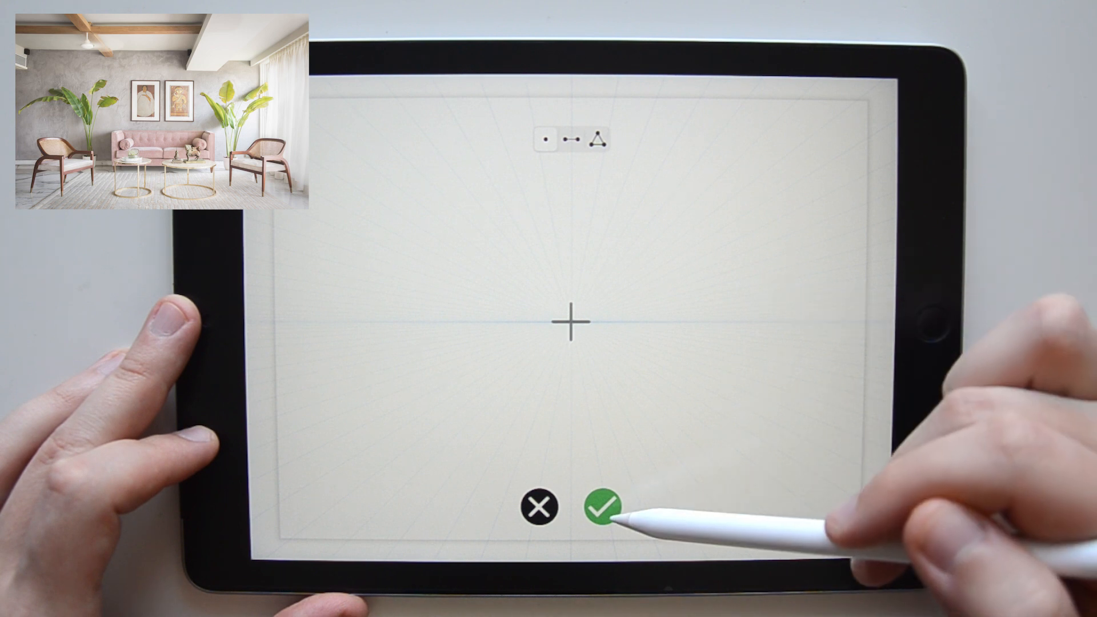
Use the one-point perspective option, keeping its vanishing point at the page centre.
{"action": "left_click", "coordinate": [601, 505]}
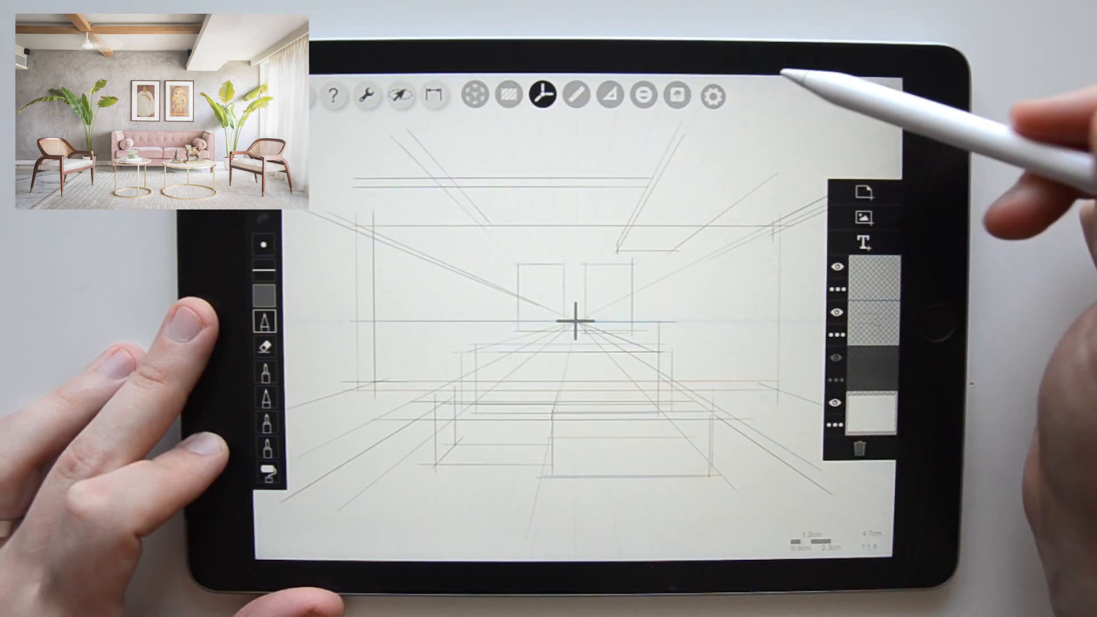
Switch the grid to two-point perspective, with vanishing points far left and far right.
{"action": "left_click", "coordinate": [713, 96]}
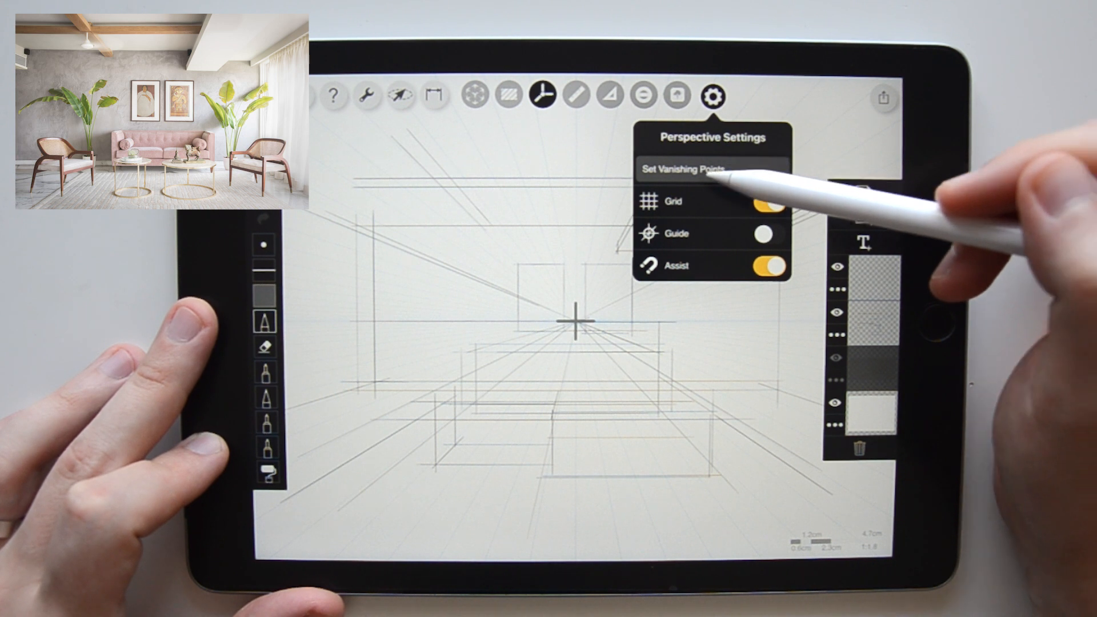
{"action": "left_click", "coordinate": [683, 170]}
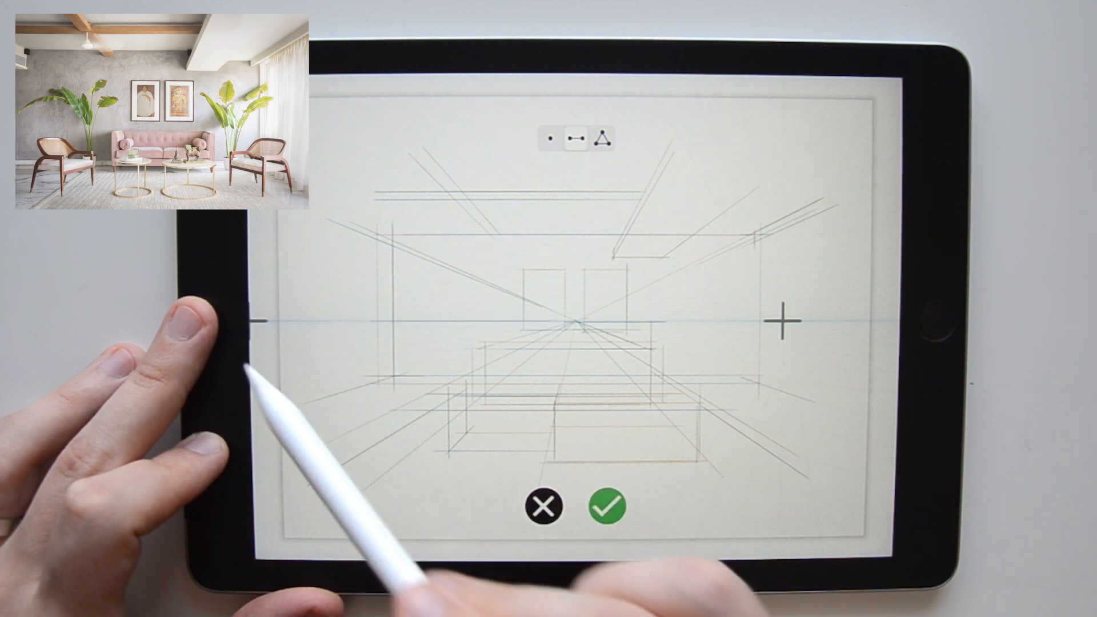
{"action": "mouse_move", "coordinate": [778, 320]}
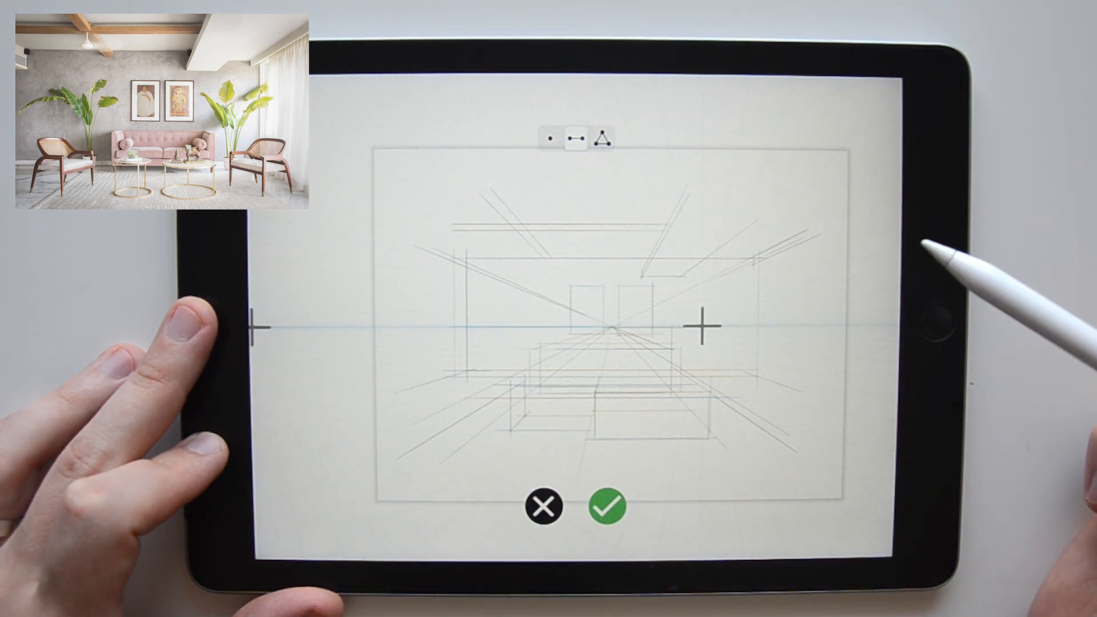
{"action": "left_click", "coordinate": [605, 505]}
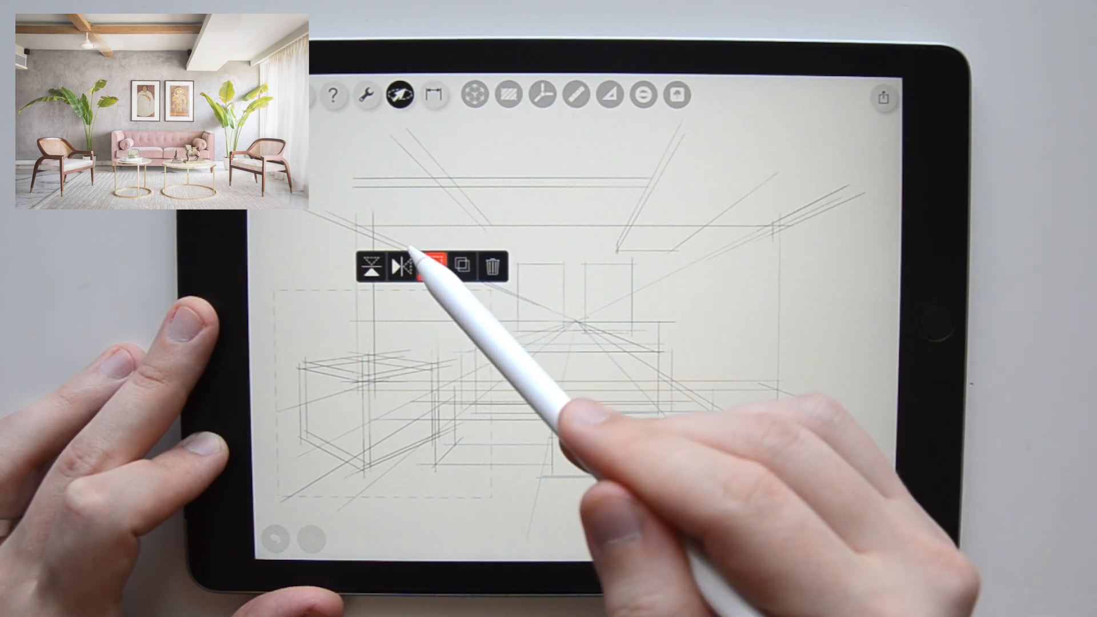
Duplicate the left armchair block, flip it horizontally, and place it on the right.
{"action": "left_click", "coordinate": [429, 265]}
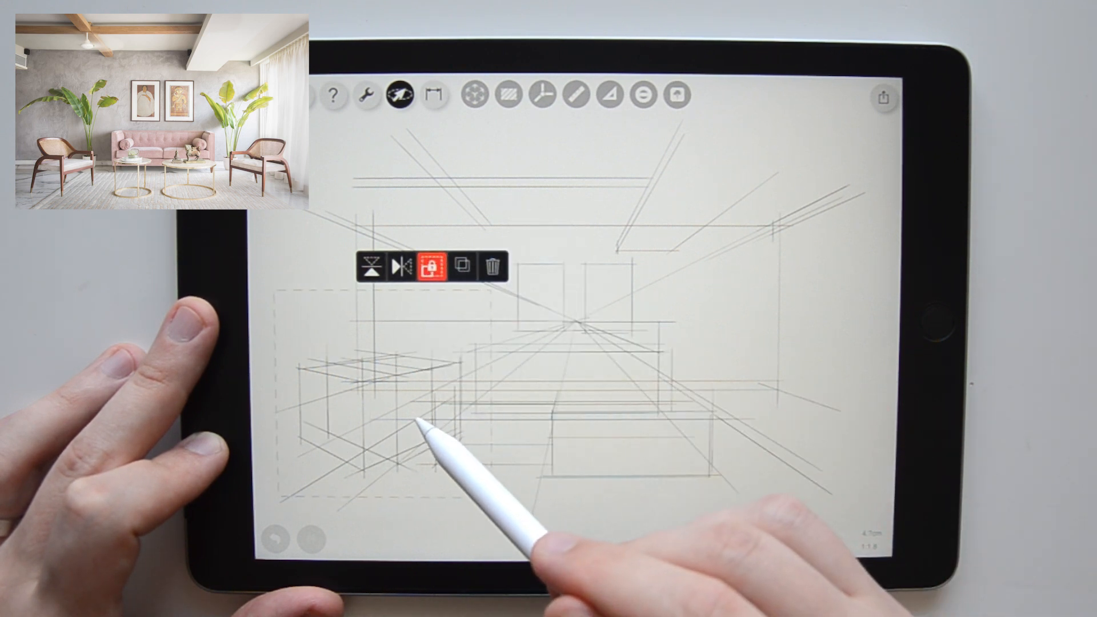
{"action": "left_click", "coordinate": [463, 266]}
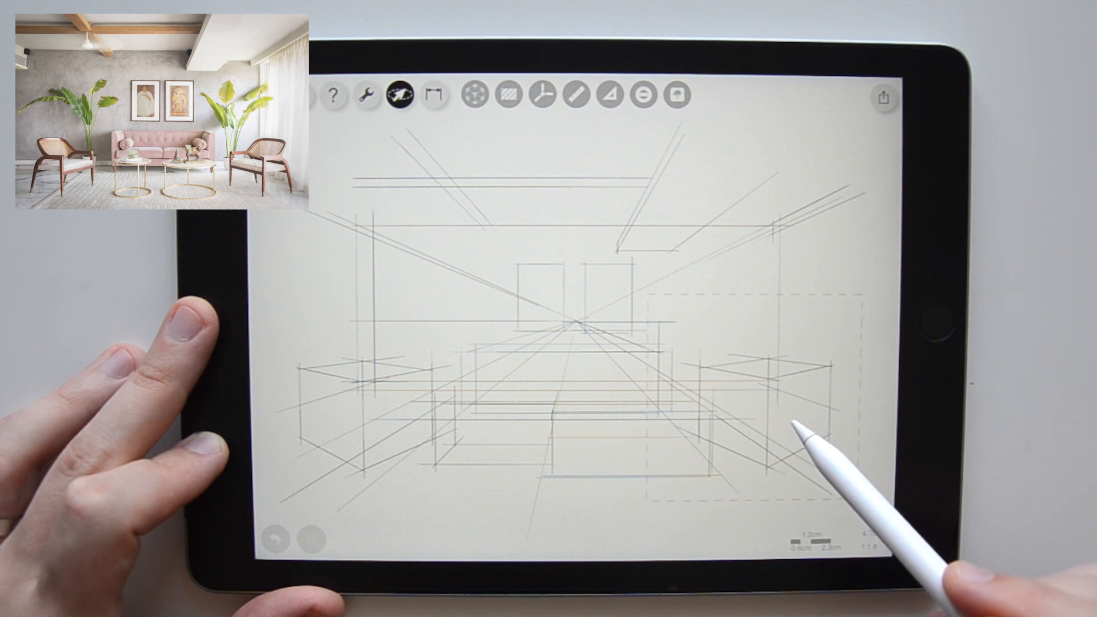
{"action": "left_click", "coordinate": [398, 95]}
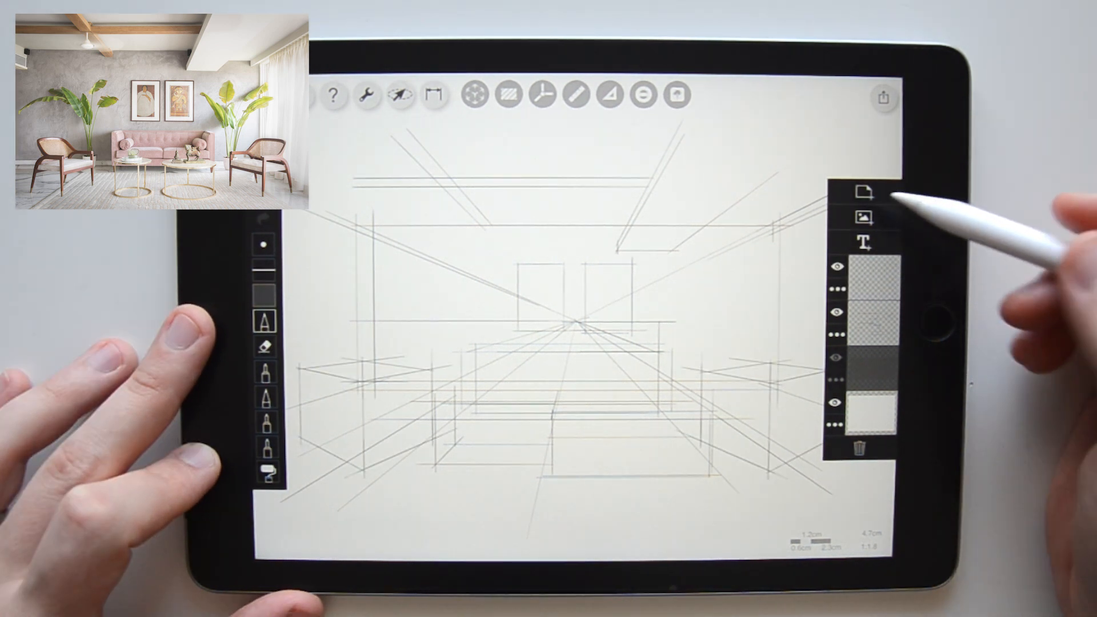
Import the stucco texture image and crop it to fill the back wall.
{"action": "left_click", "coordinate": [863, 193]}
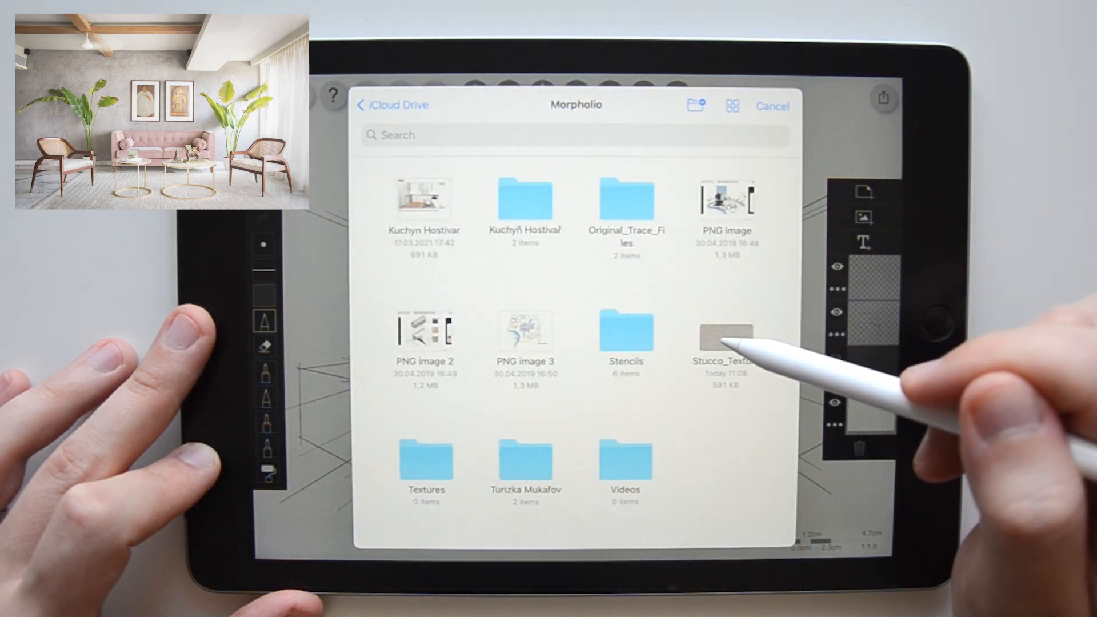
{"action": "left_click", "coordinate": [721, 332]}
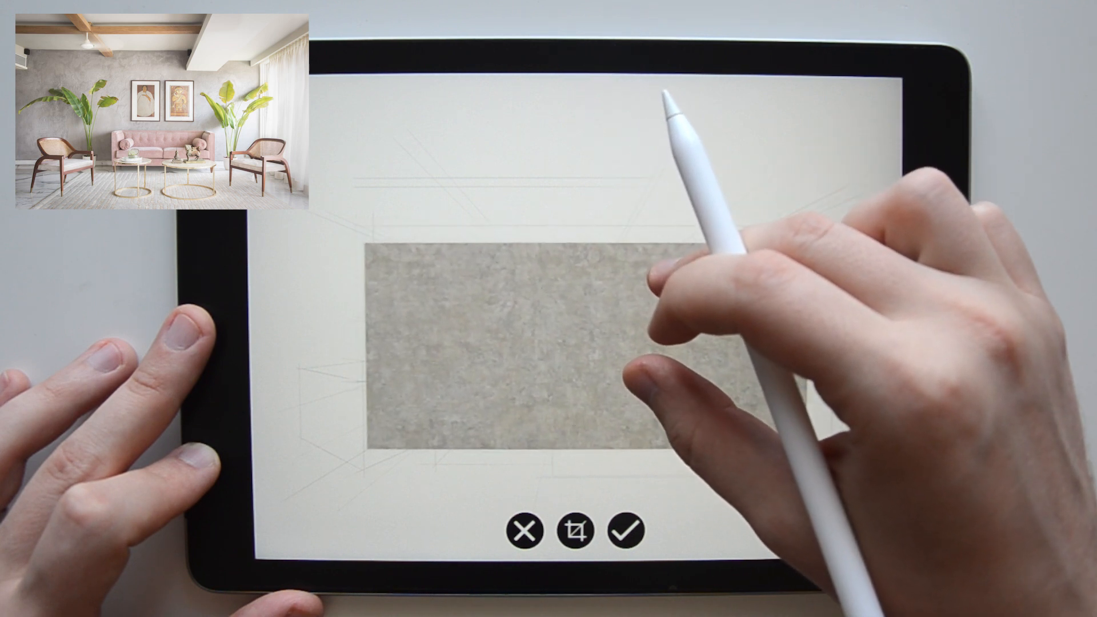
{"action": "left_click", "coordinate": [574, 530]}
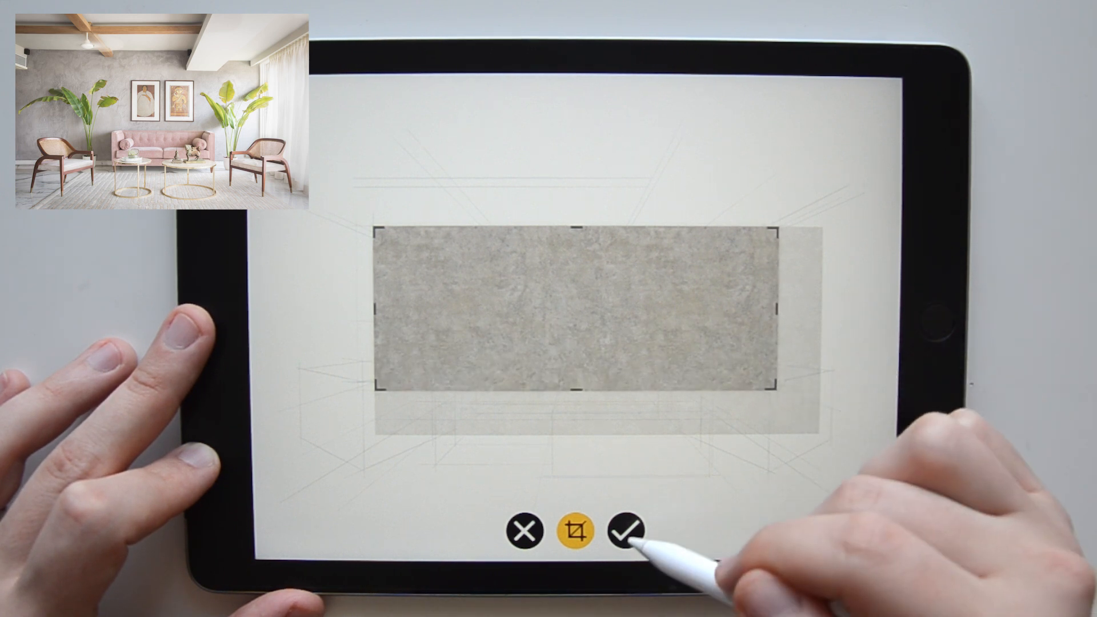
{"action": "left_click", "coordinate": [624, 530]}
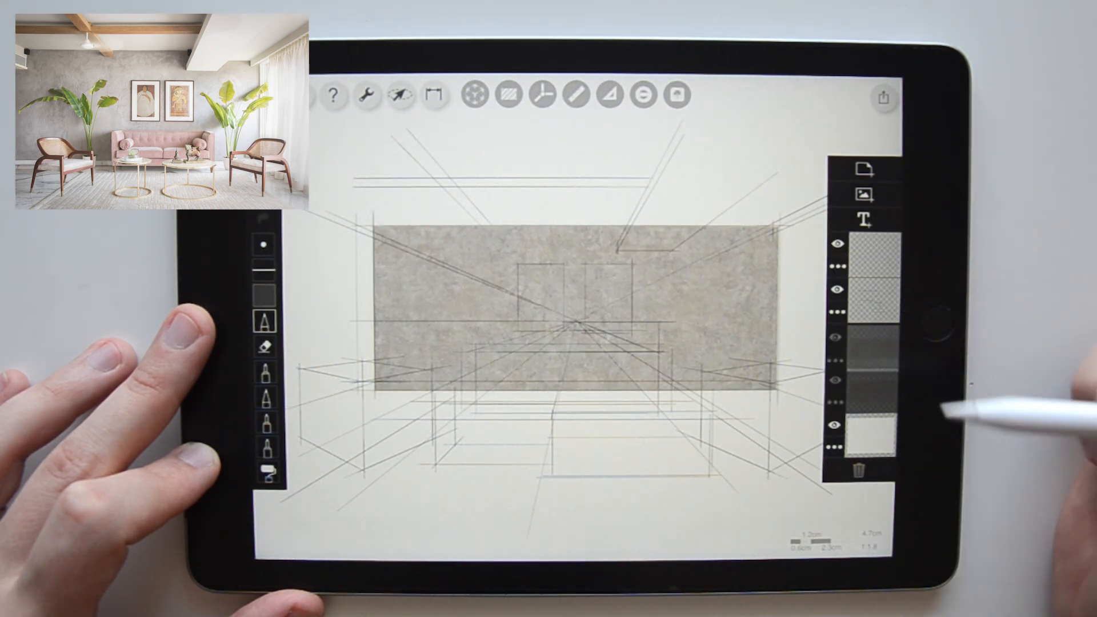
Draw the ceiling beam edges with the Super Ruler, converging on the vanishing point.
{"action": "left_click", "coordinate": [836, 264]}
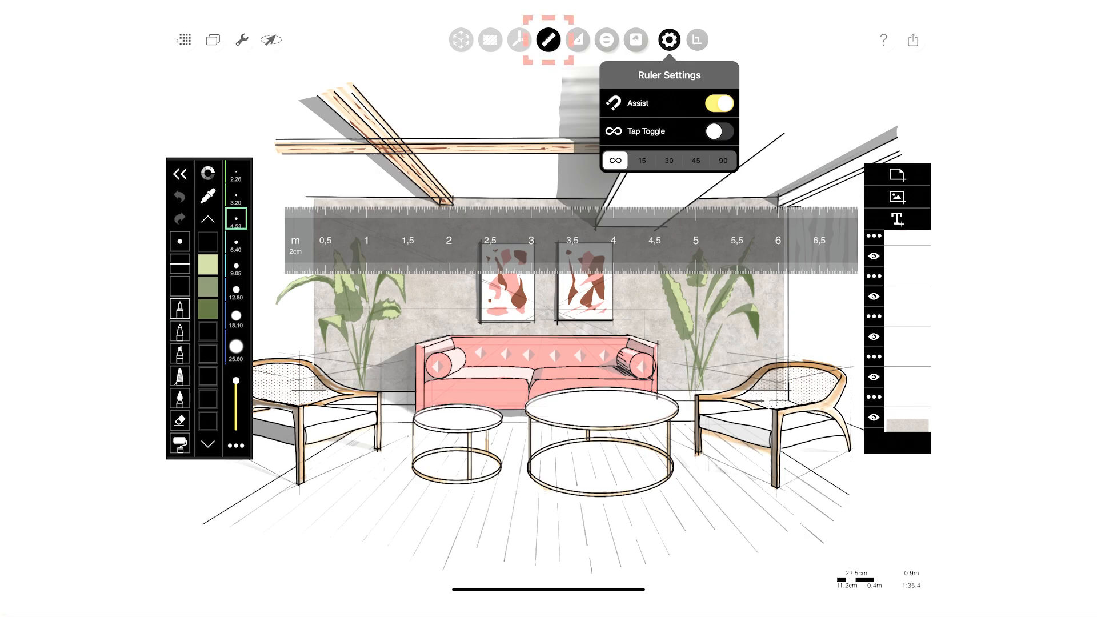
{"action": "left_click", "coordinate": [668, 40]}
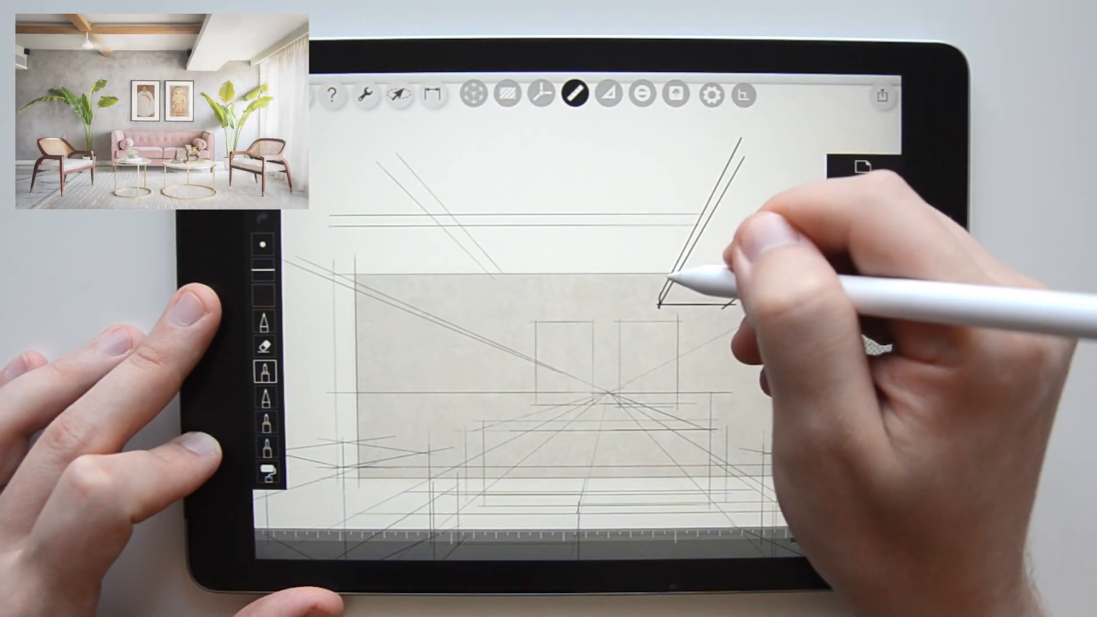
{"action": "left_click", "coordinate": [862, 166]}
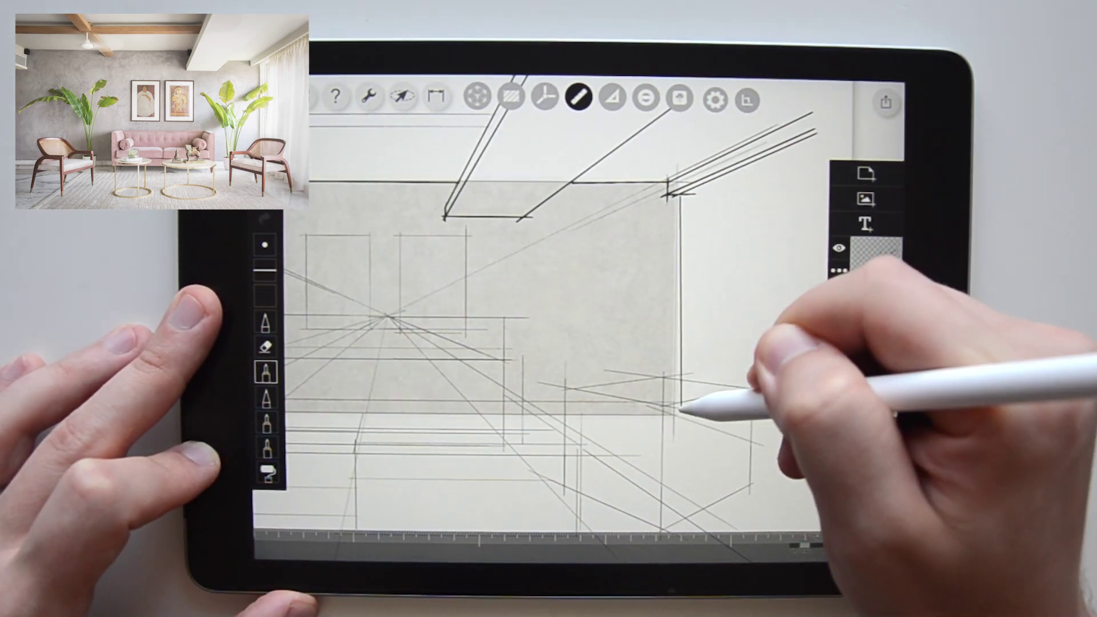
{"action": "left_click", "coordinate": [834, 244]}
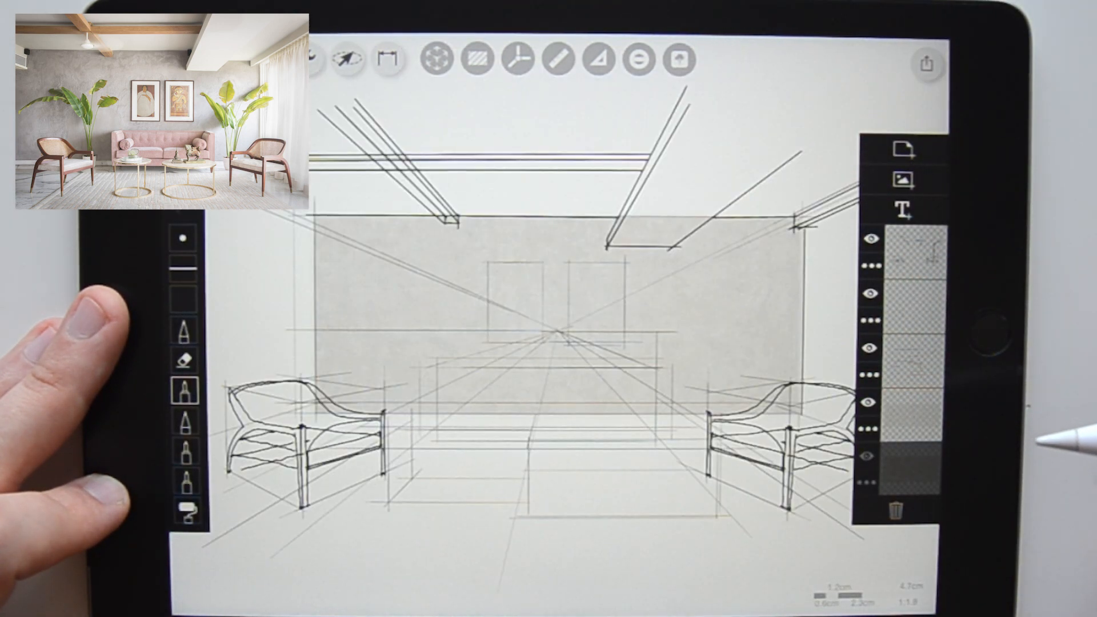
Ink both coffee tables' elliptical tops, thin legs and bases.
{"action": "left_click", "coordinate": [652, 96]}
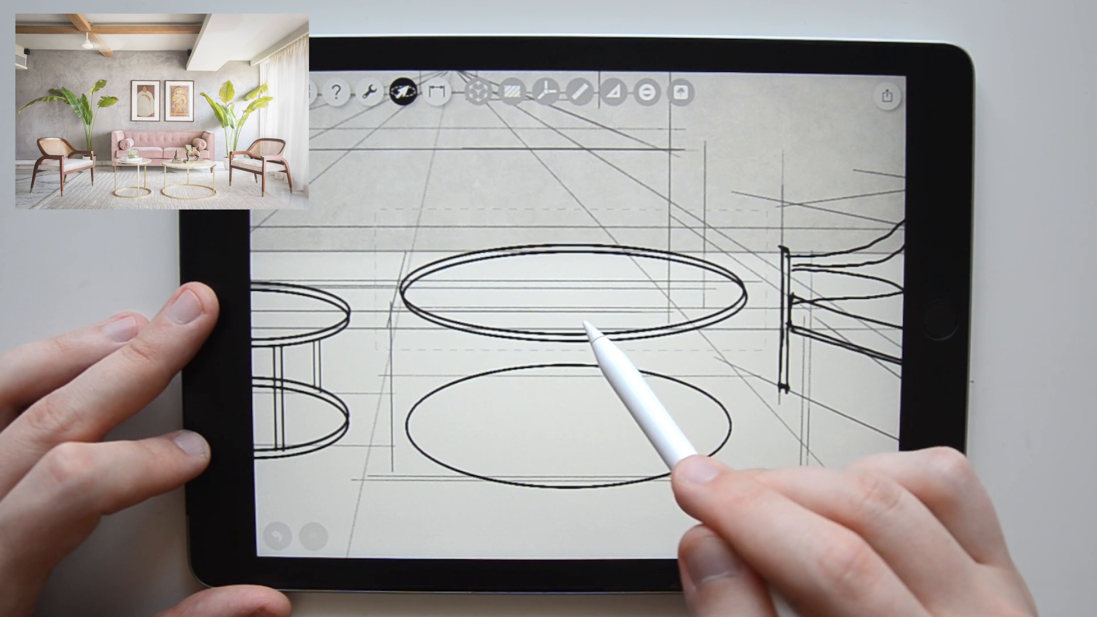
{"action": "left_click", "coordinate": [397, 92]}
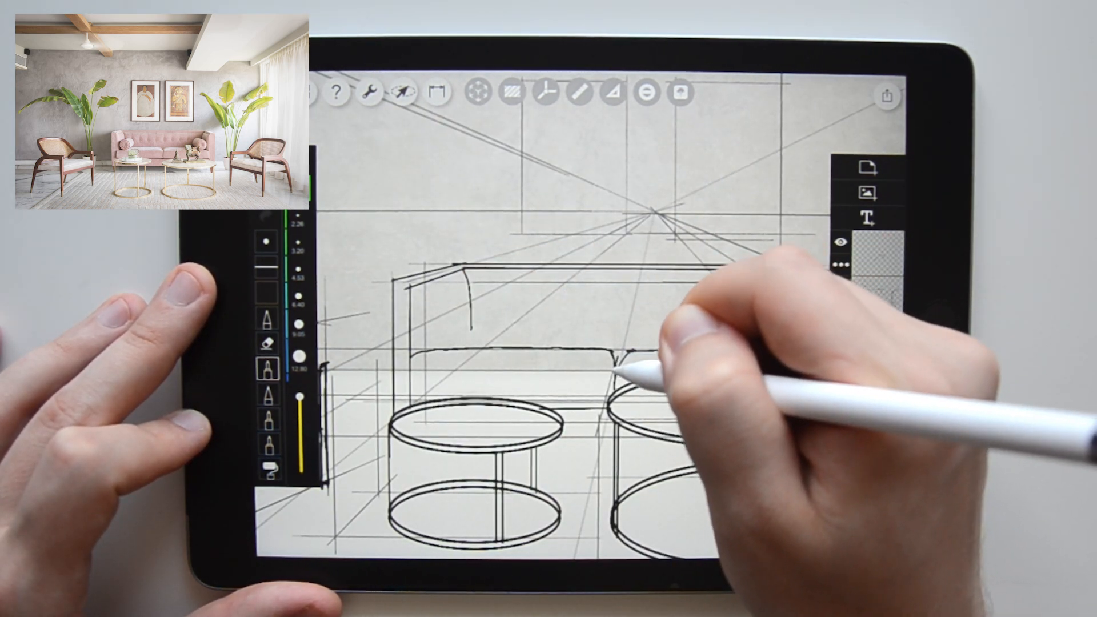
Ink the low sofa outline with a rounded arm bolster behind the tables.
{"action": "left_click", "coordinate": [645, 93]}
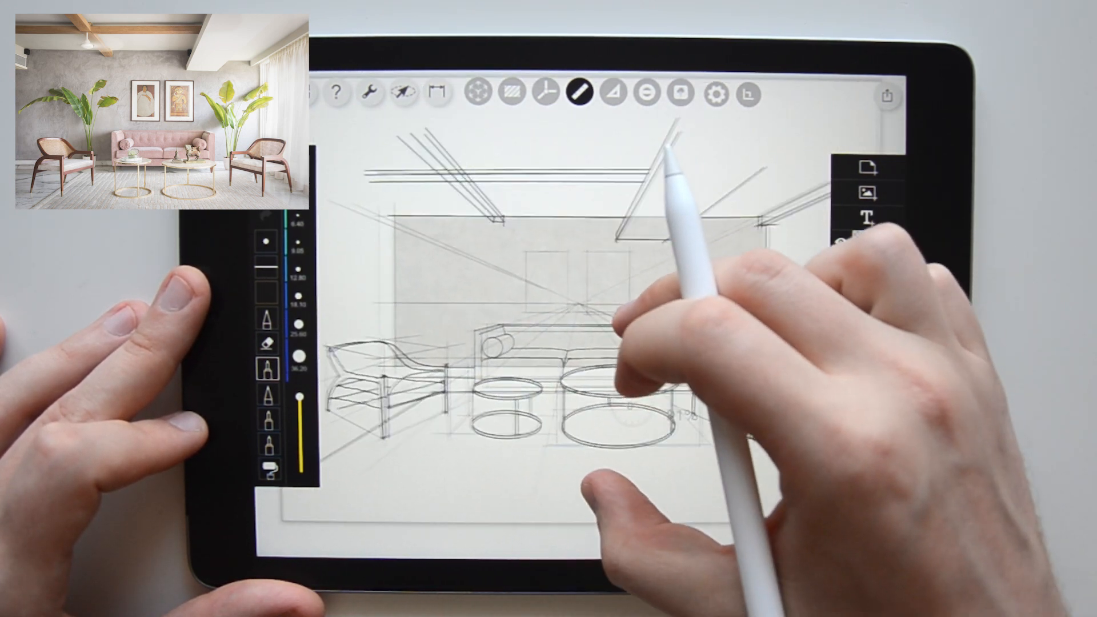
Add bolsters at both sofa ends and floorboard lines, then view the whole drawing.
{"action": "left_click", "coordinate": [546, 93]}
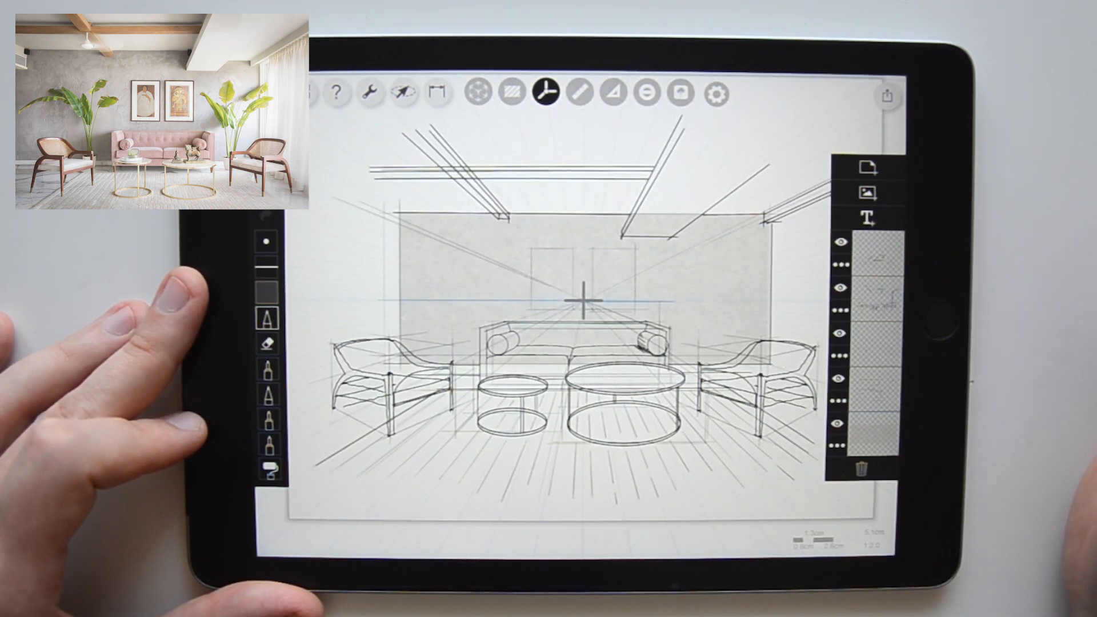
Start a colour markers layer with tan strokes on the left armchair's wooden frame.
{"action": "left_click", "coordinate": [869, 259]}
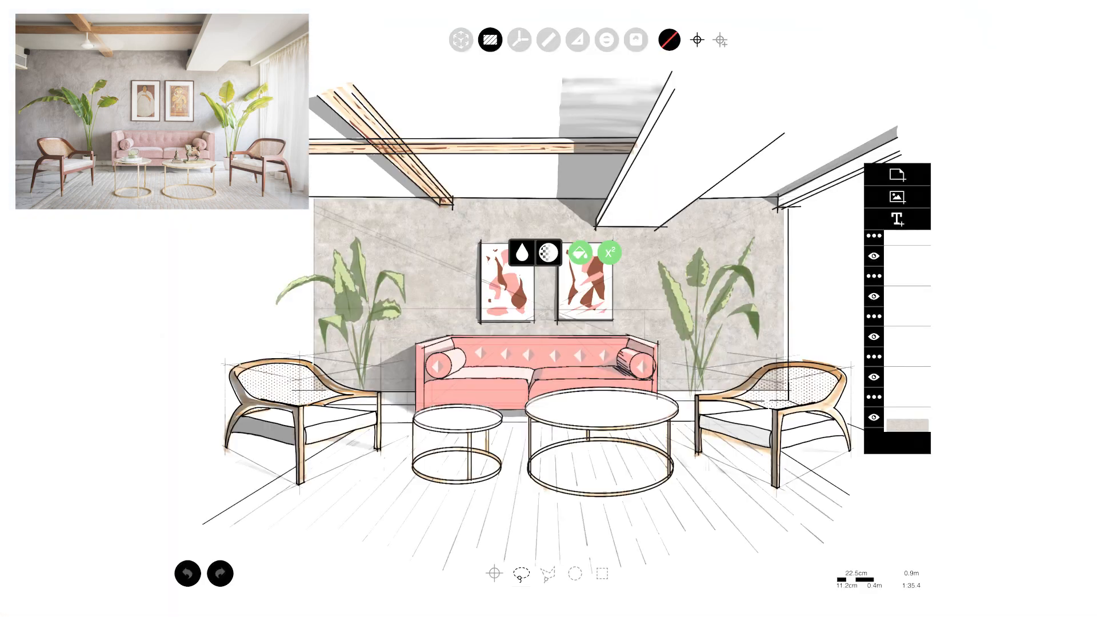
{"action": "left_click", "coordinate": [489, 40]}
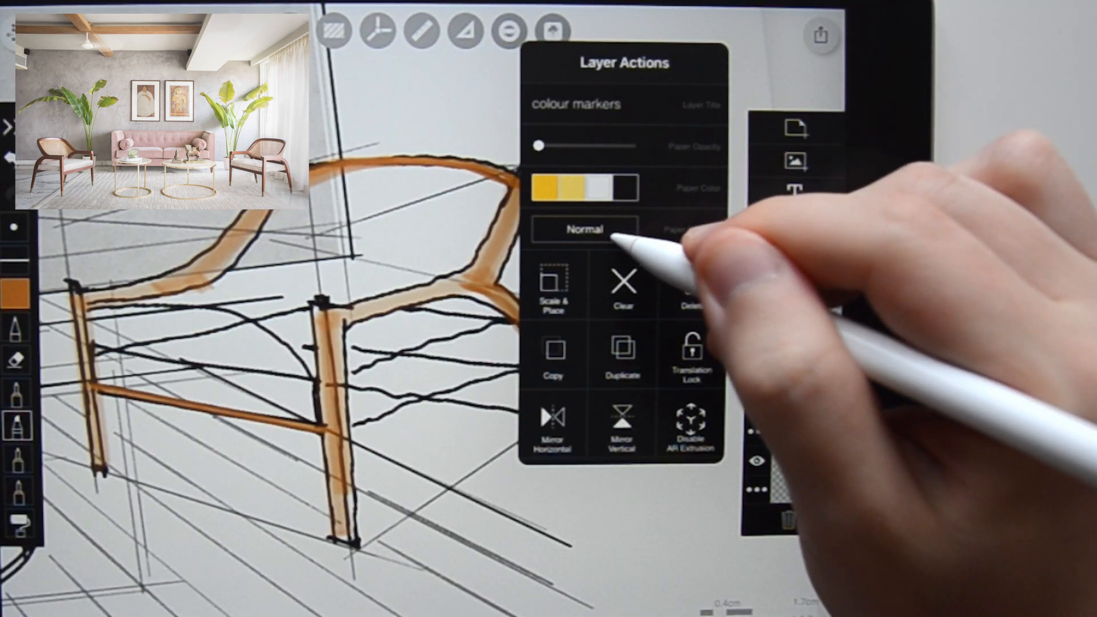
Change the colour markers layer's blend mode and enable ruler Assist and Tap Toggle.
{"action": "left_click", "coordinate": [583, 230]}
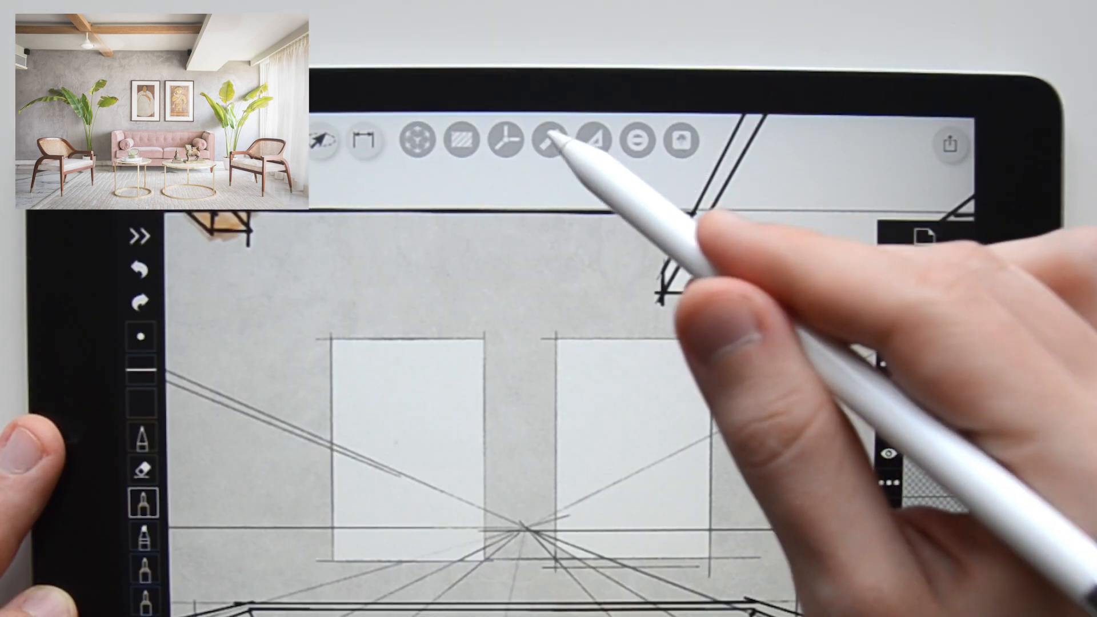
{"action": "left_click", "coordinate": [724, 141]}
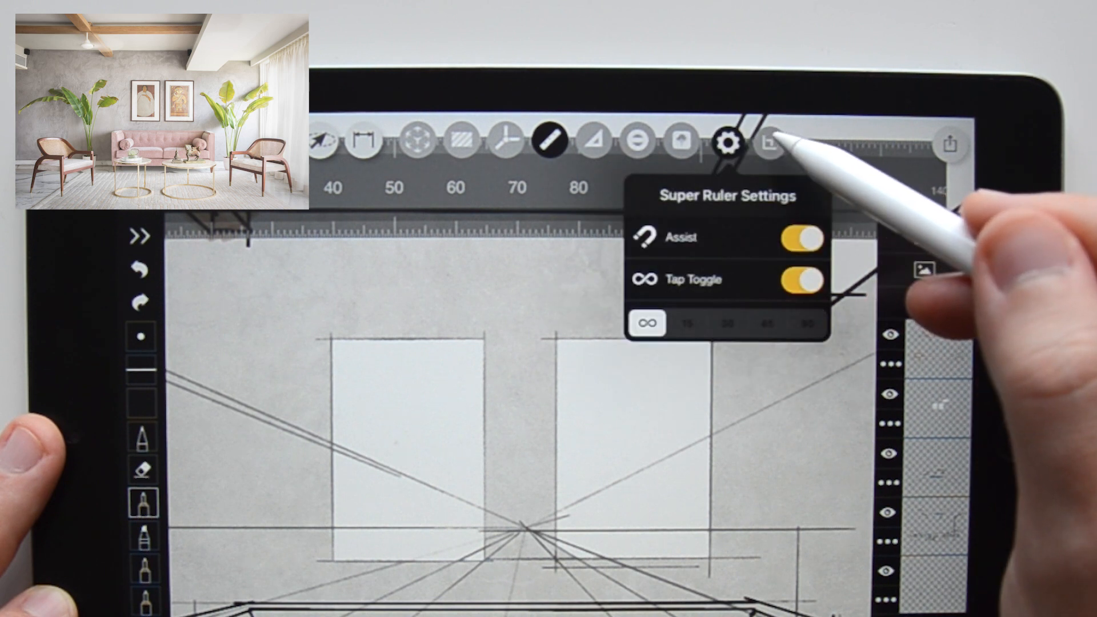
{"action": "left_click", "coordinate": [806, 323]}
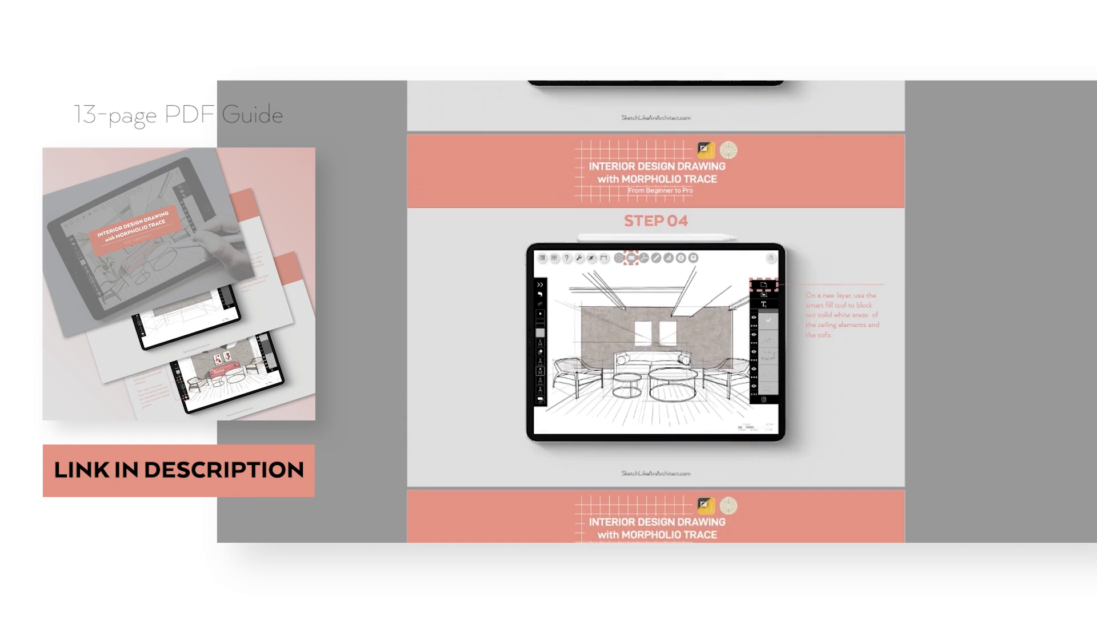
{"action": "scroll", "scroll_direction": "down", "scroll_amount": 3}
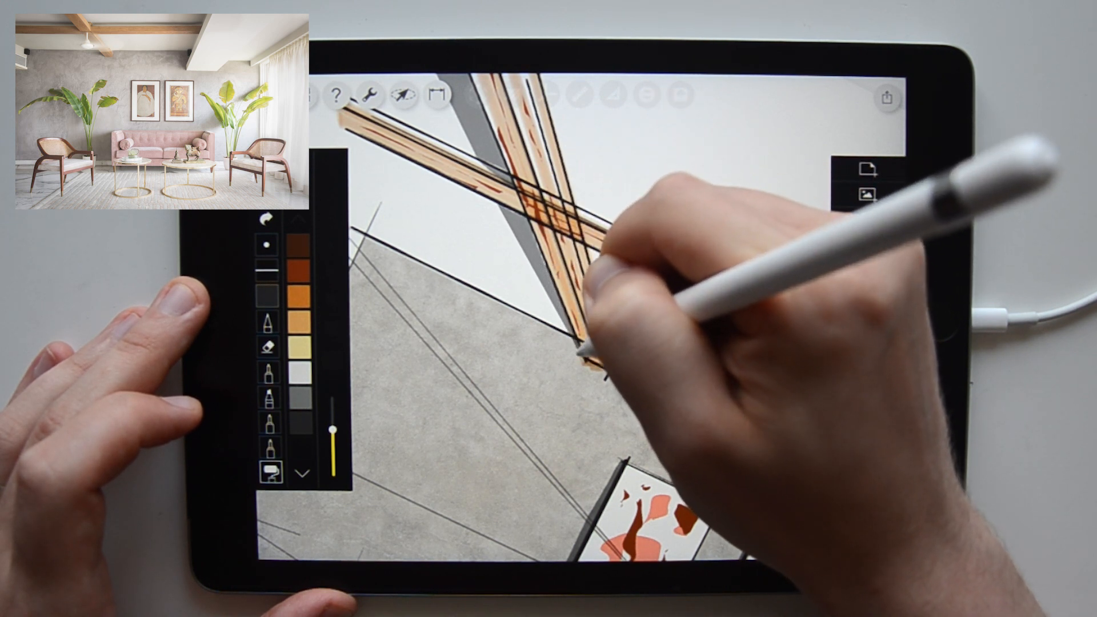
Open the layers panel after streaking the ceiling beams with dark brown wood grain.
{"action": "left_click", "coordinate": [866, 194]}
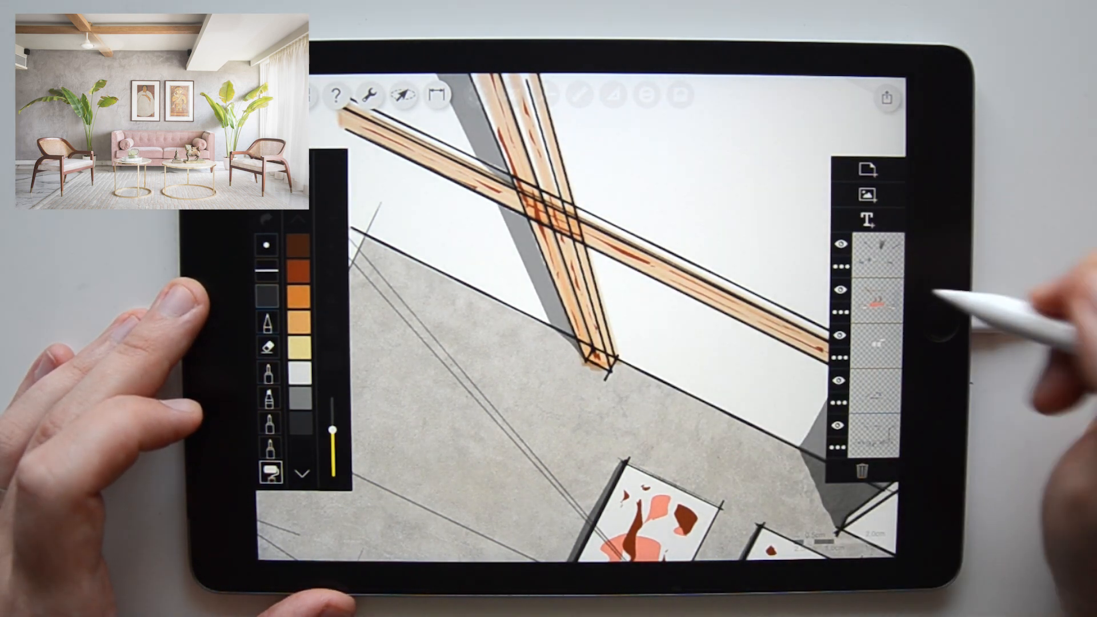